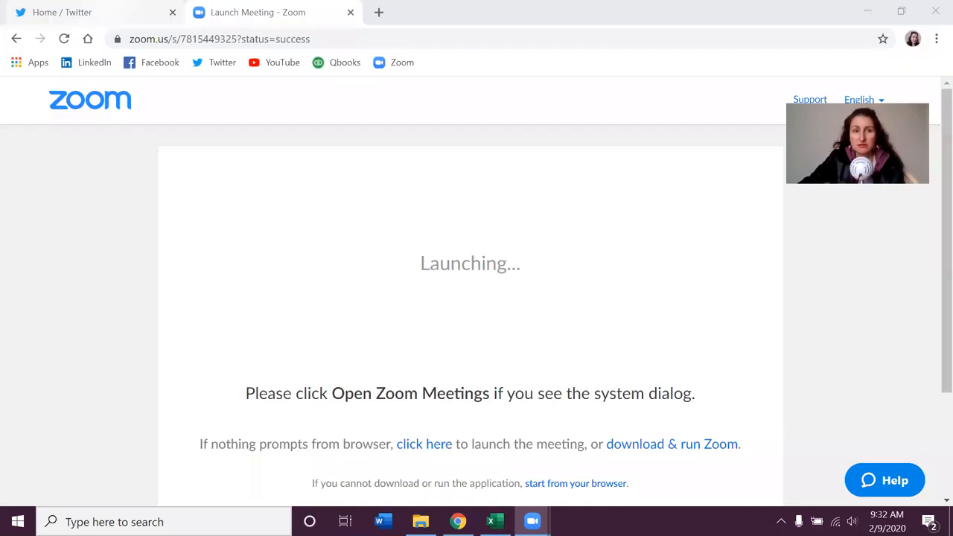
Switch back to the Twitter home feed tab from the Zoom launch page
left_click(82, 12)
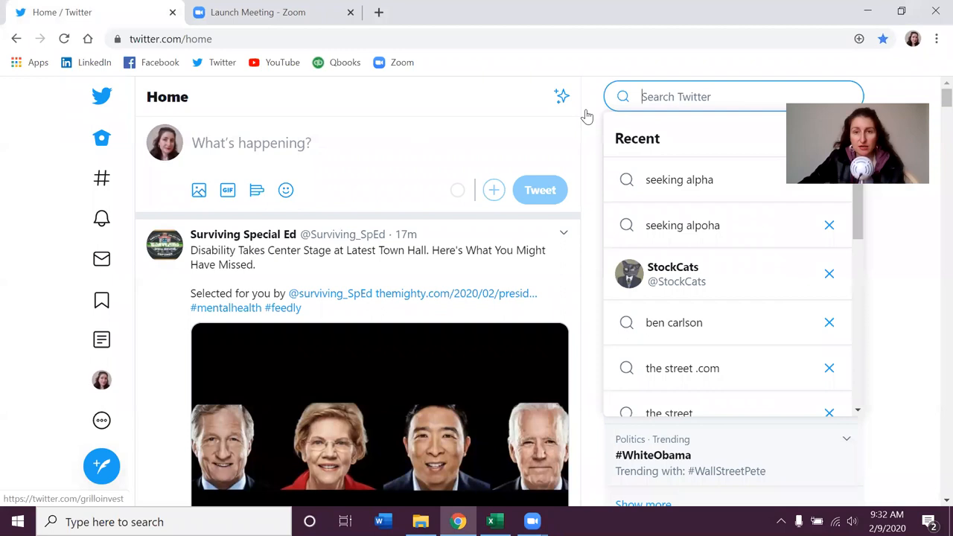
type("seek")
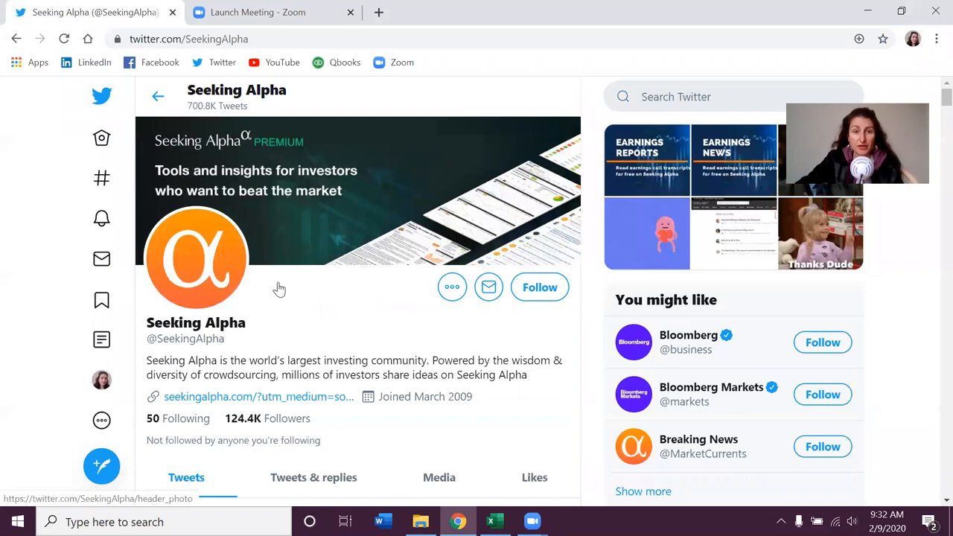
scroll("down", 3)
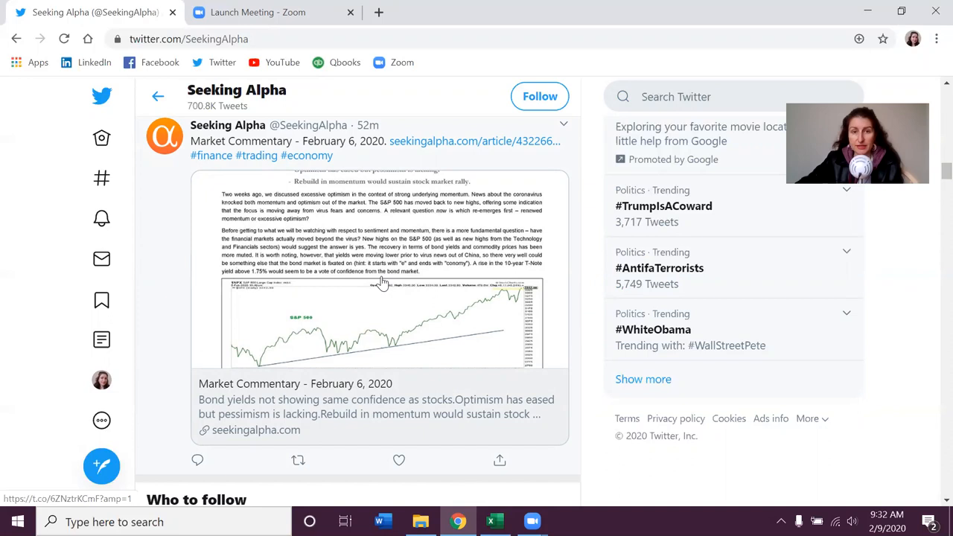
scroll("down", 3)
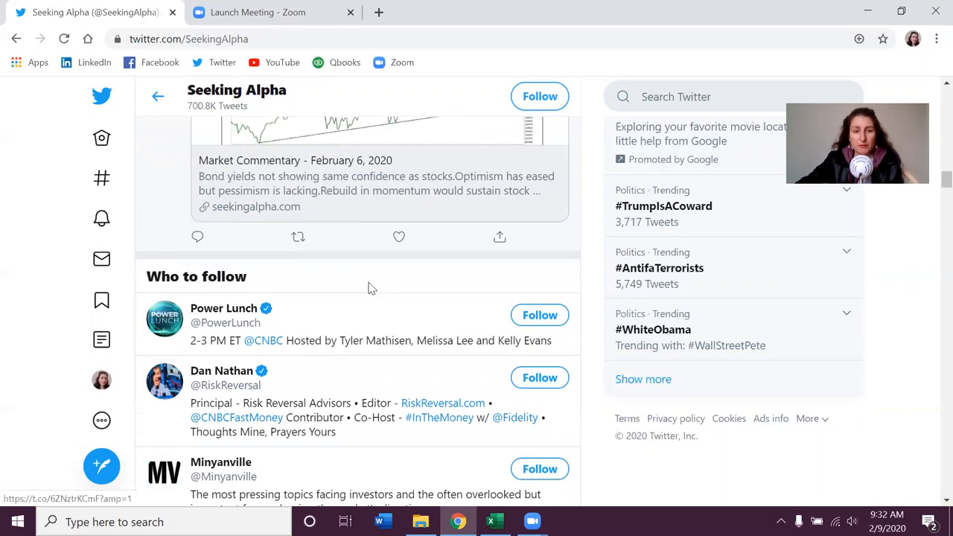
scroll("down", 3)
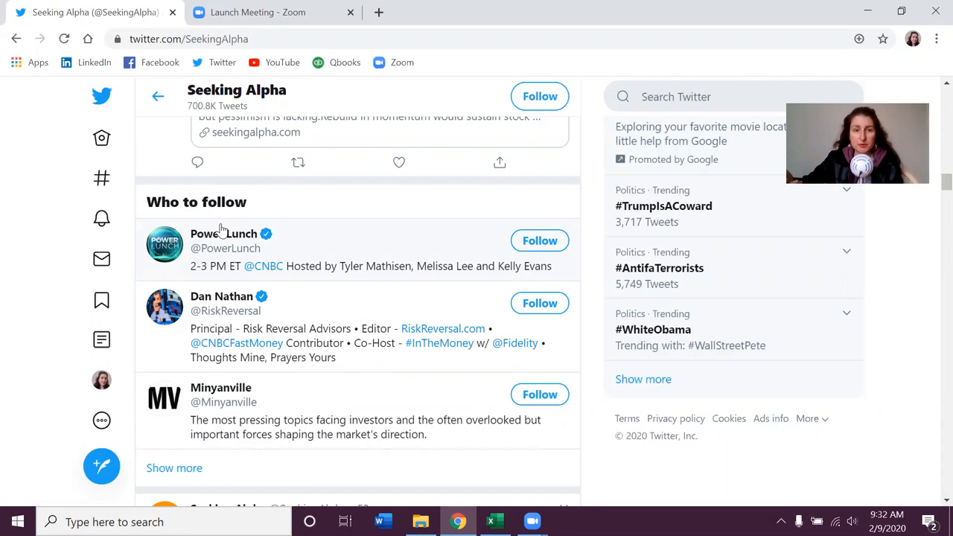
mouse_move(316, 214)
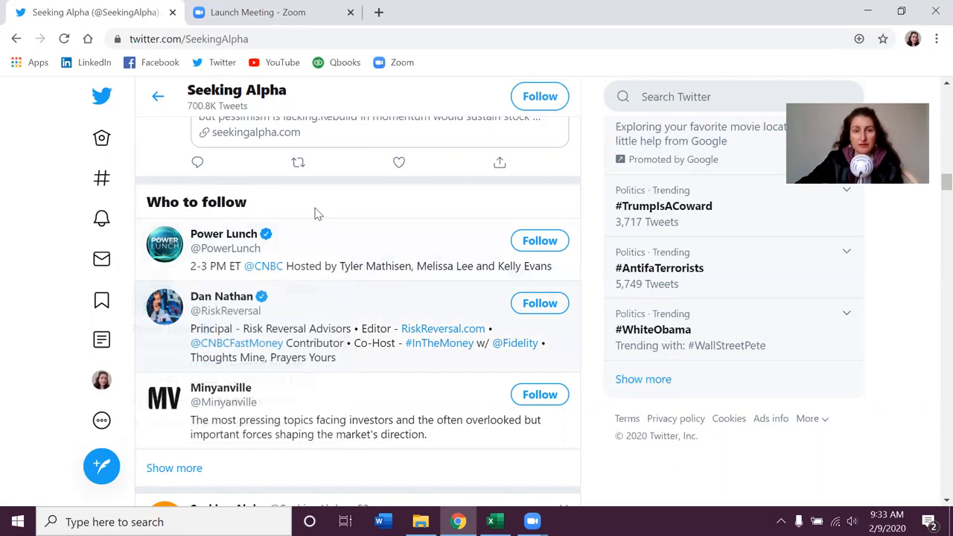
mouse_move(406, 208)
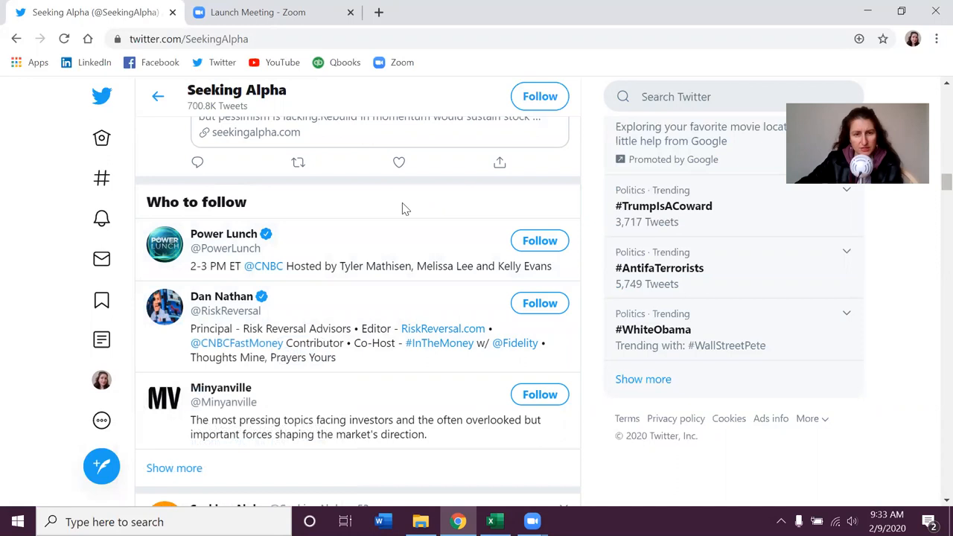
View the Minyanville profile, then search 'bloomberg' to view Bloomberg Markets
left_click(222, 388)
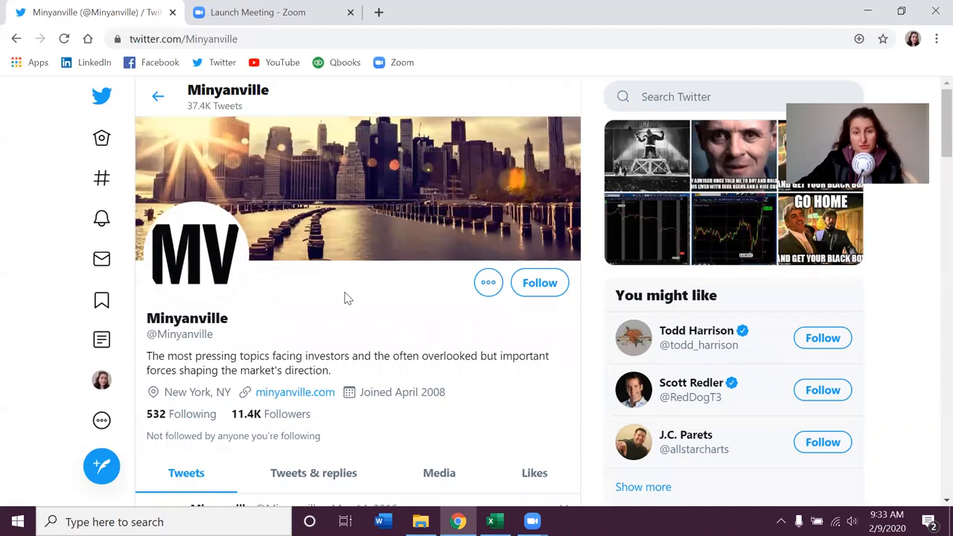
scroll("down", 3)
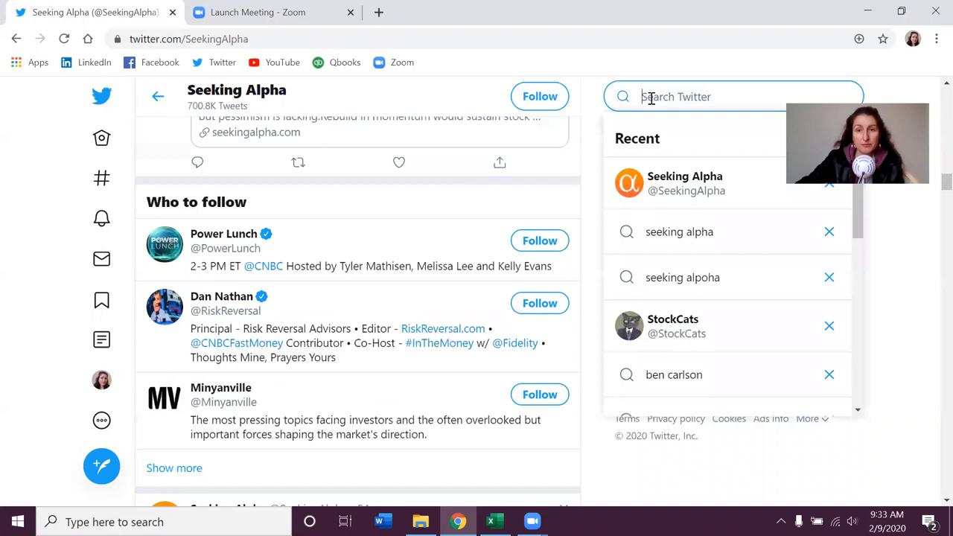
type("bloomberg")
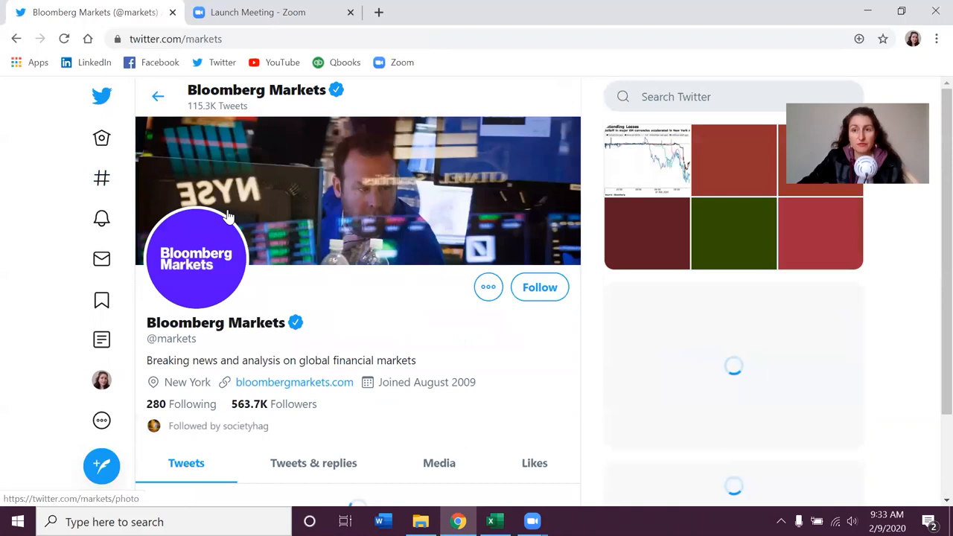
scroll("down", 3)
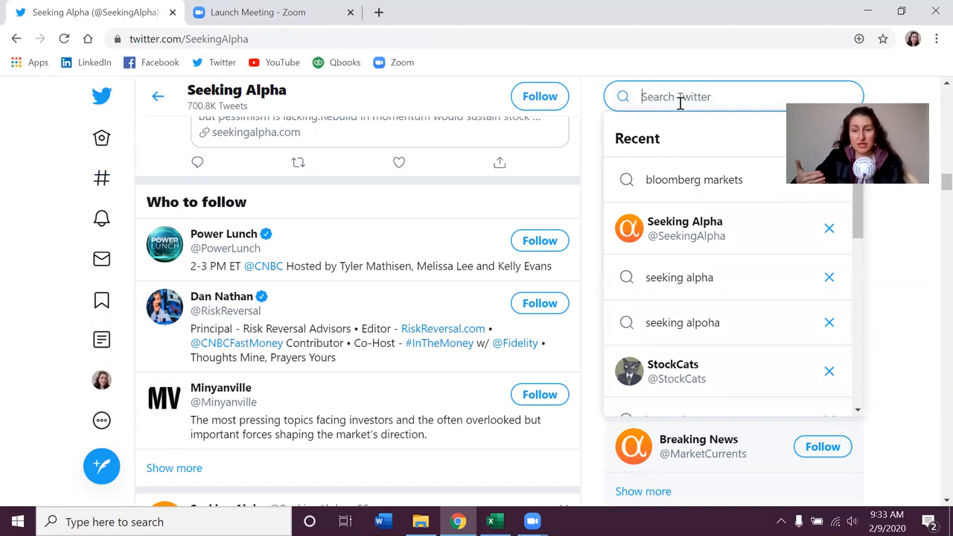
Open StockCats from recent searches and scroll through its market tweets
left_click(674, 371)
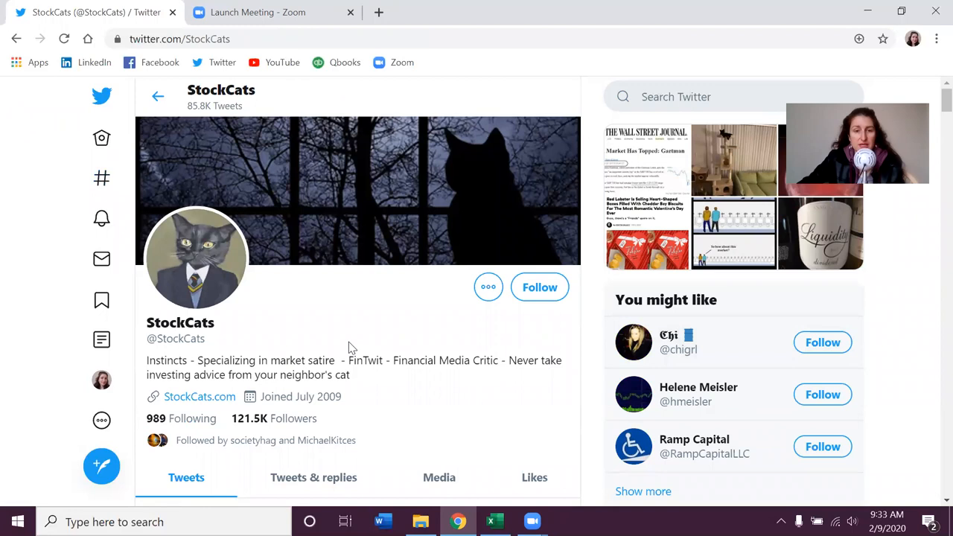
scroll("down", 3)
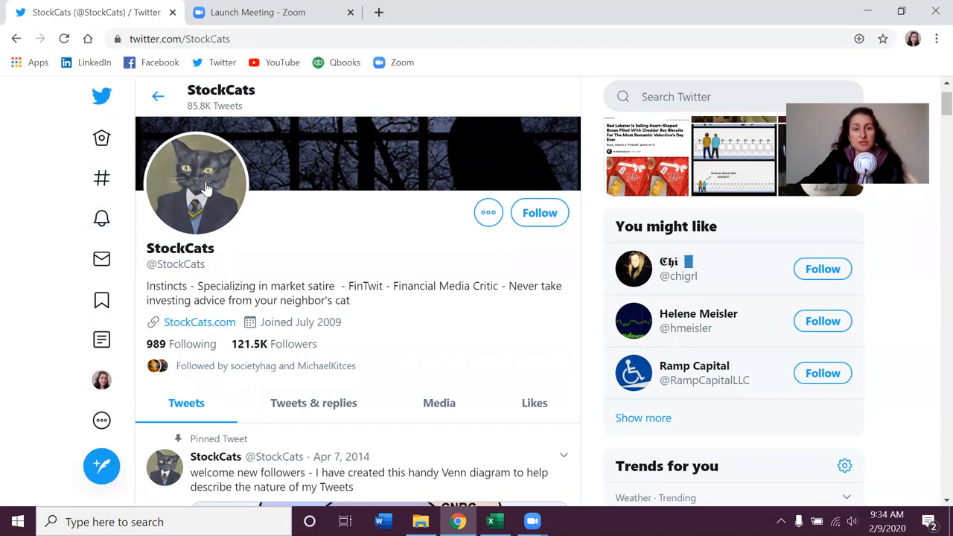
scroll("down", 3)
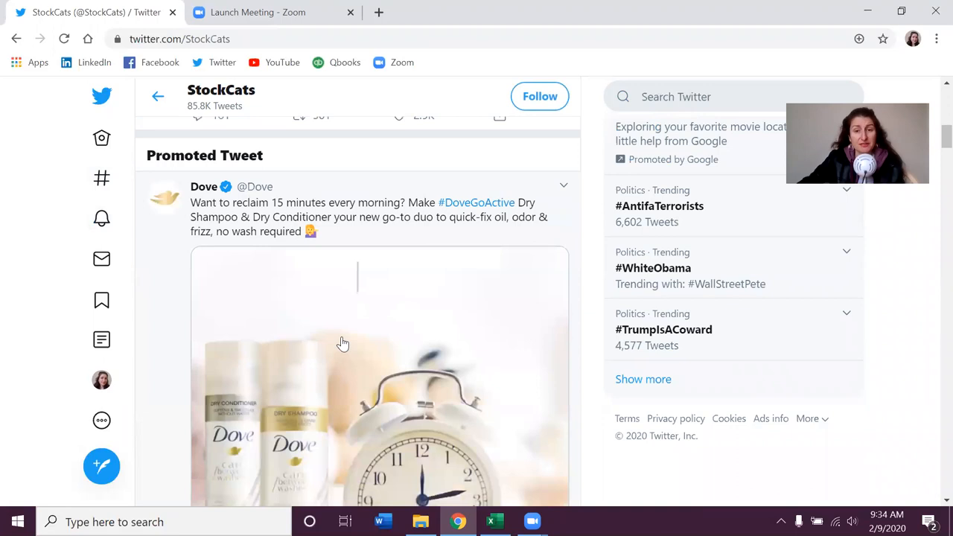
scroll("down", 3)
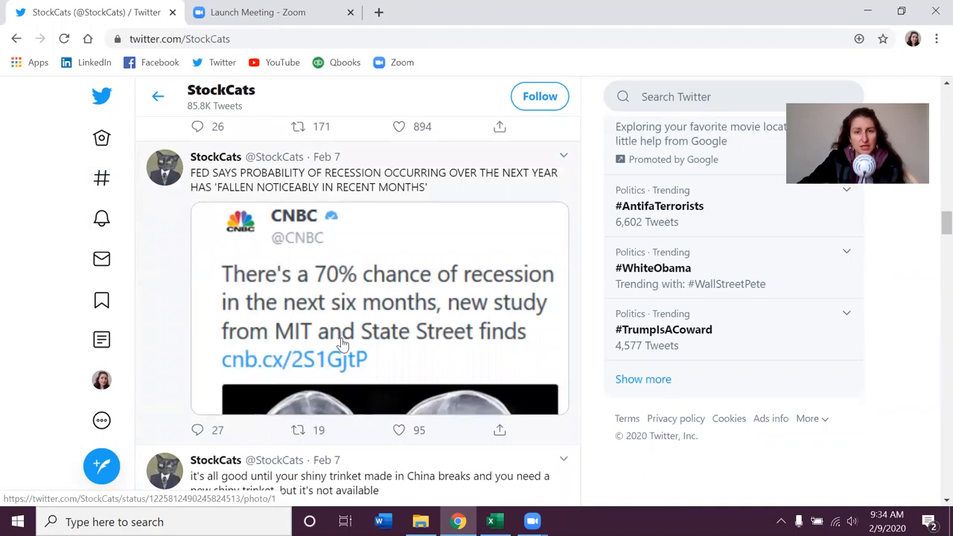
scroll("down", 3)
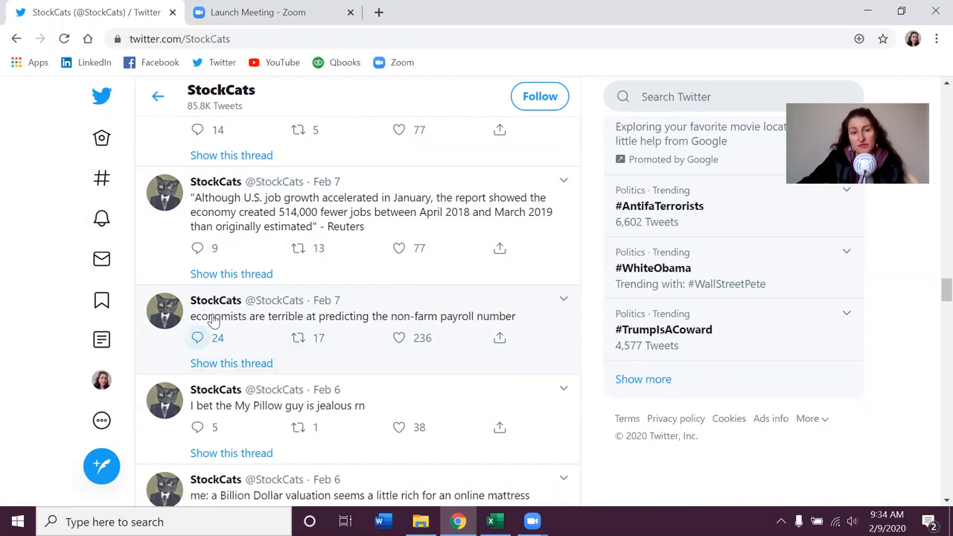
left_click(380, 316)
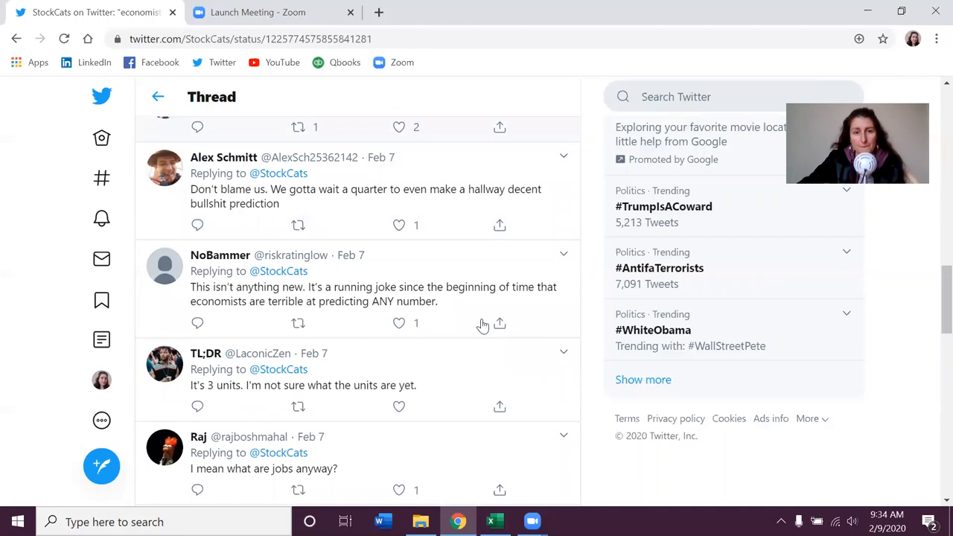
scroll("down", 3)
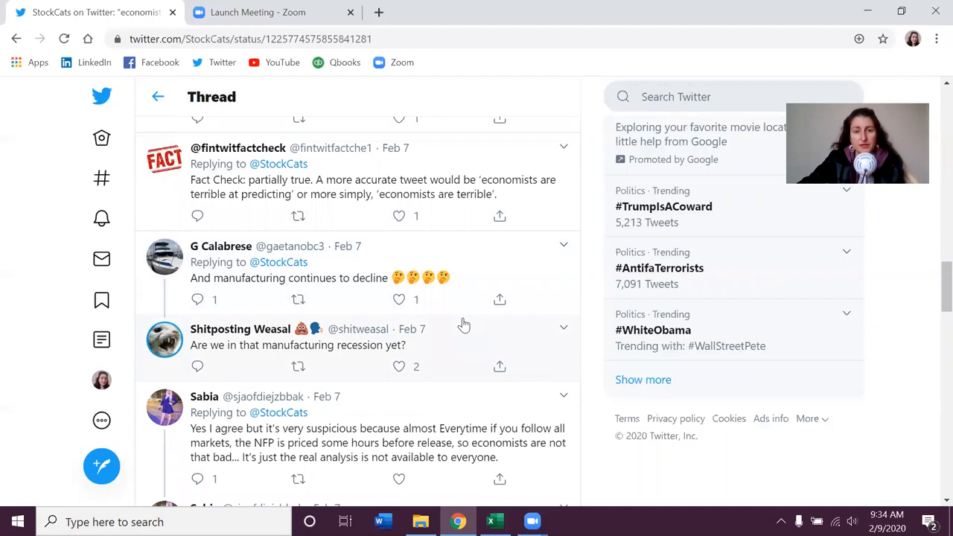
left_click(157, 96)
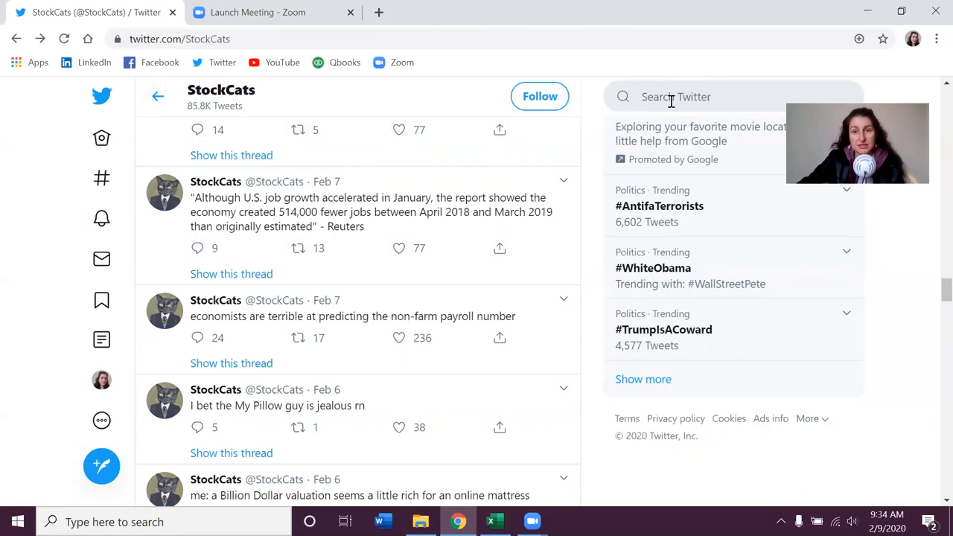
type("ben c")
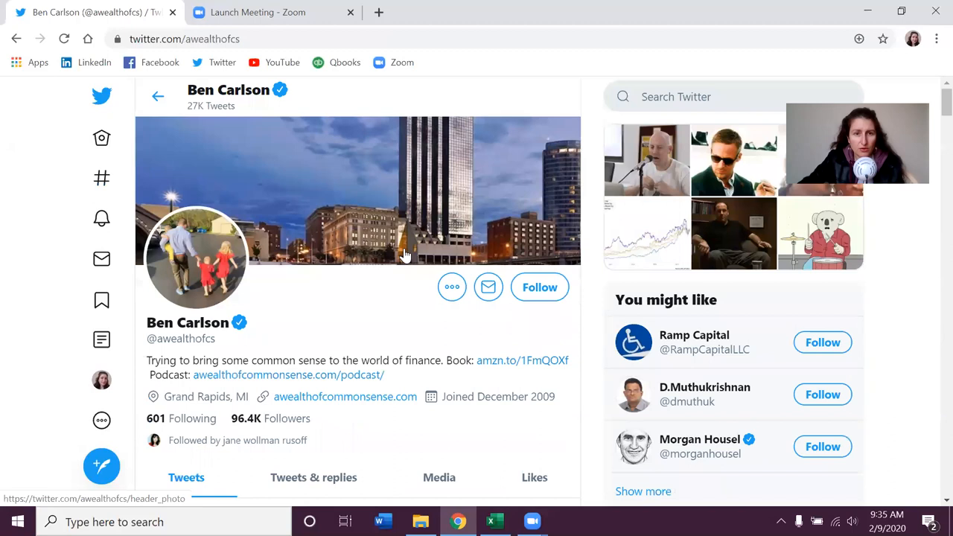
scroll("down", 3)
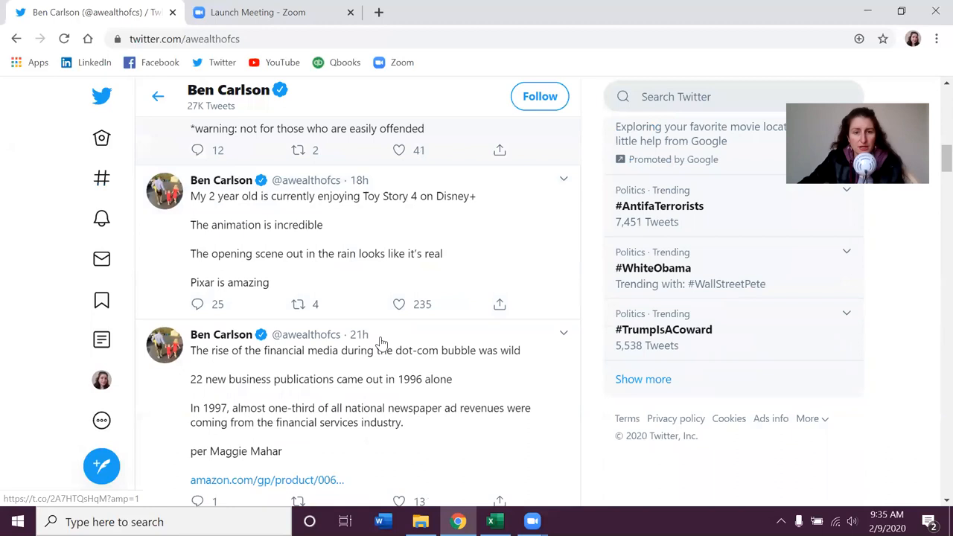
scroll("down", 3)
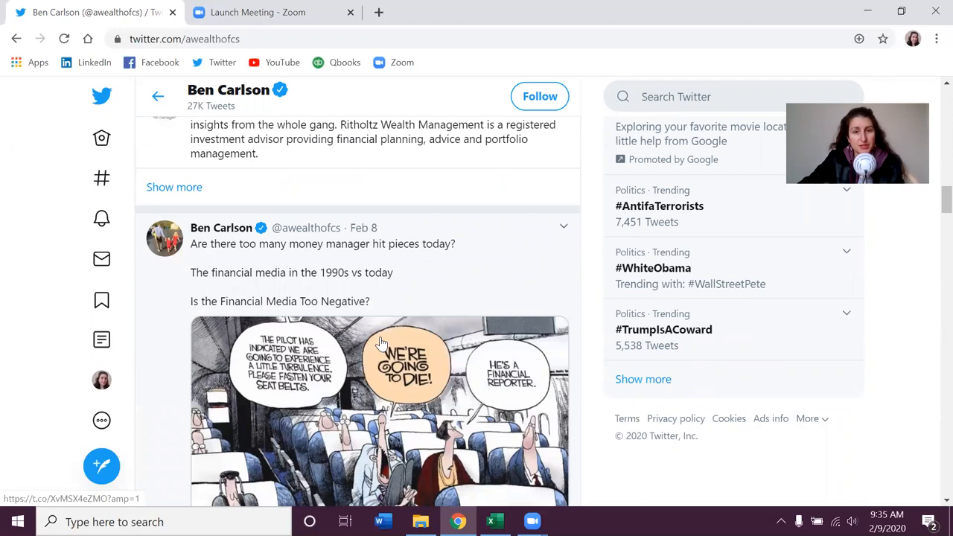
scroll("down", 3)
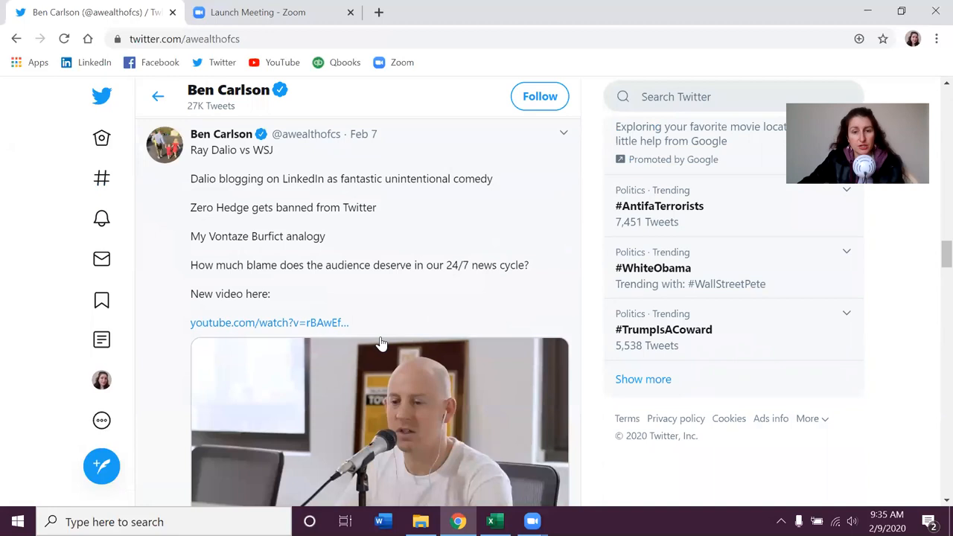
scroll("down", 3)
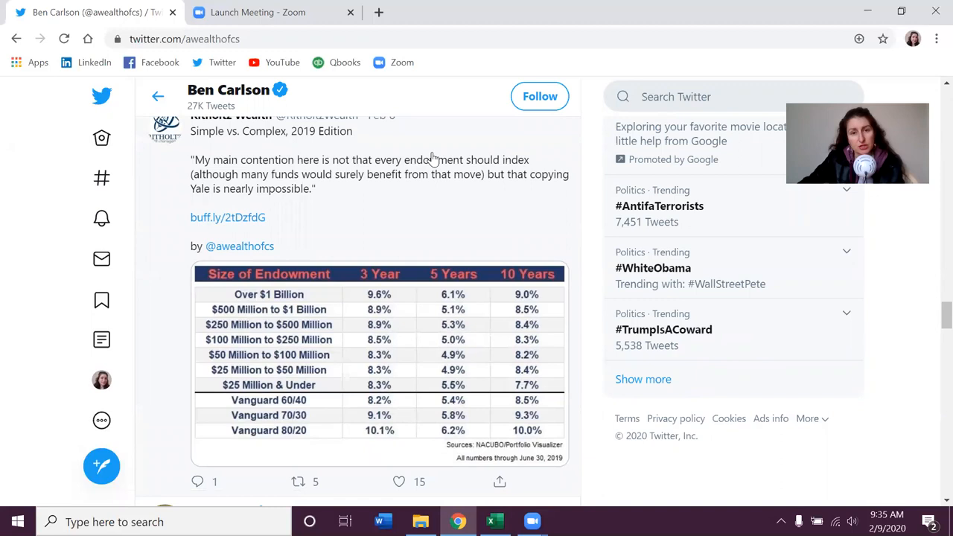
mouse_move(342, 272)
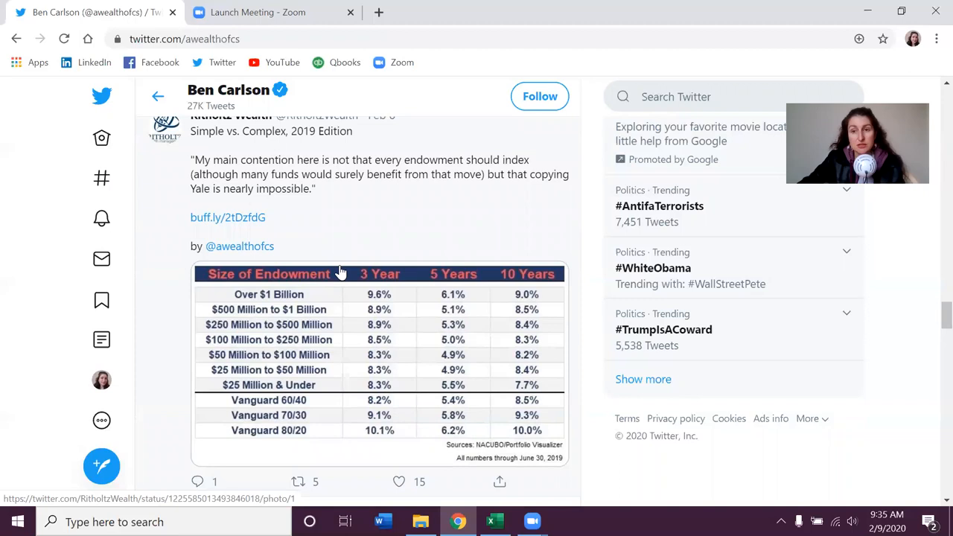
scroll("down", 3)
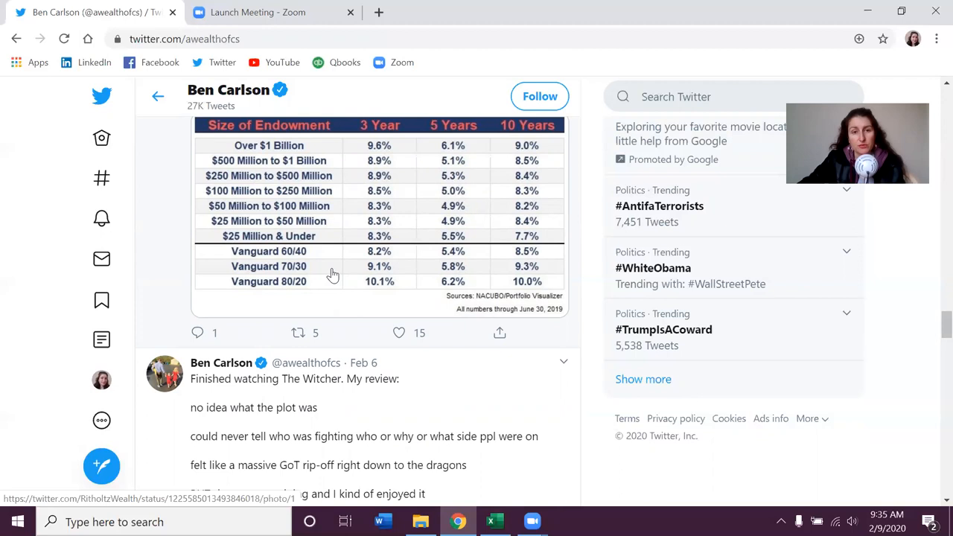
Open Ben Carlson's Feb 6 tweet and scroll through its replies
scroll("down", 3)
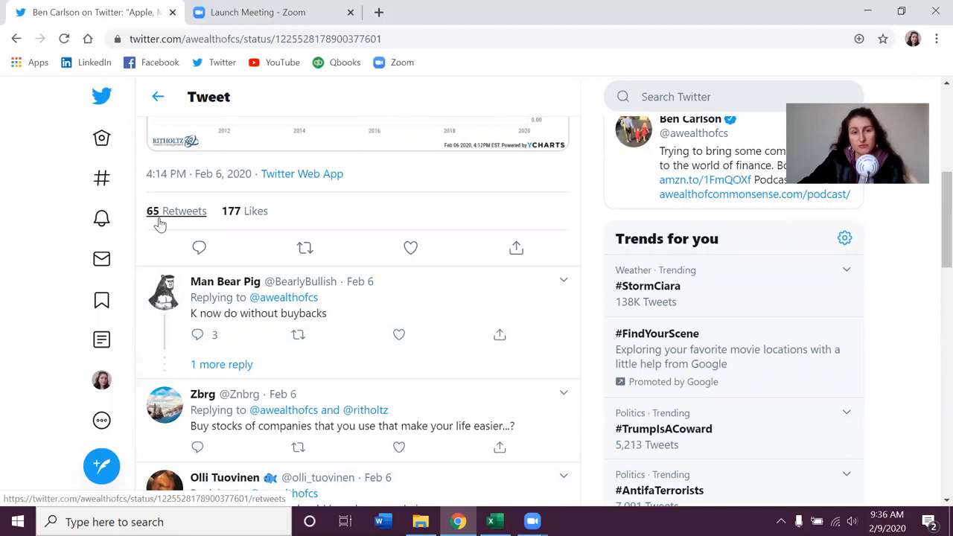
scroll("down", 3)
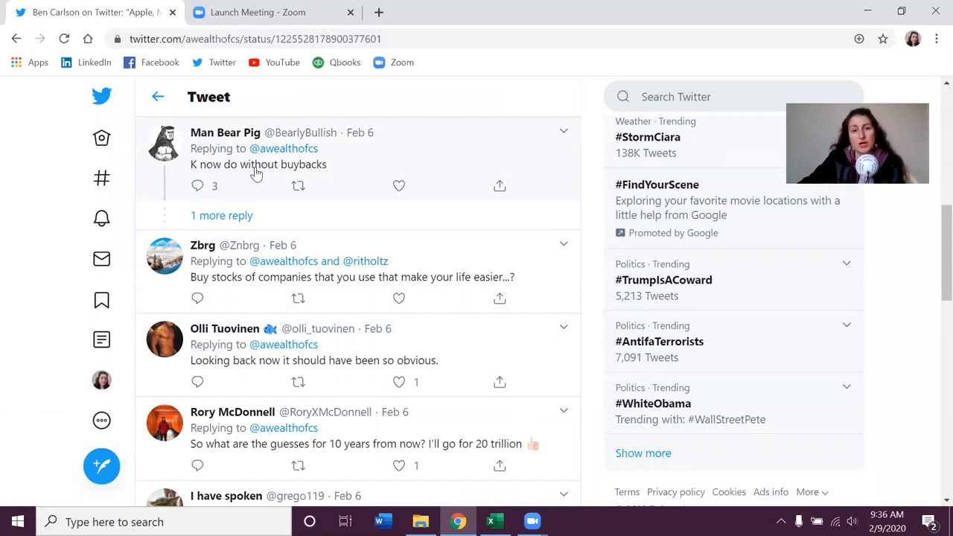